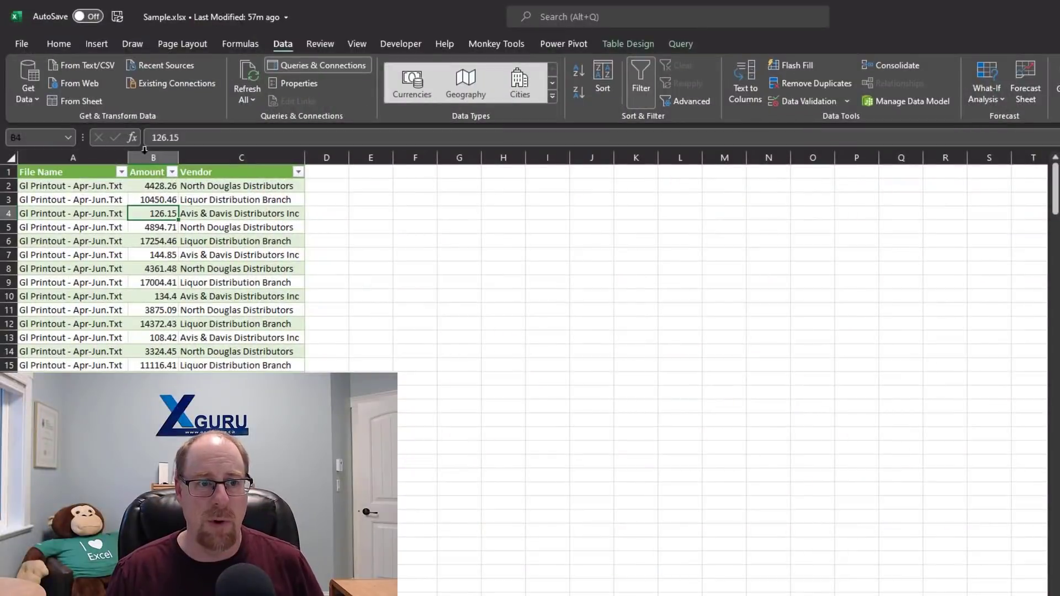
# Insert a Transactions pivot table at E3 summing Amount by File Name, then Vendor.
pyautogui.click(96, 43)
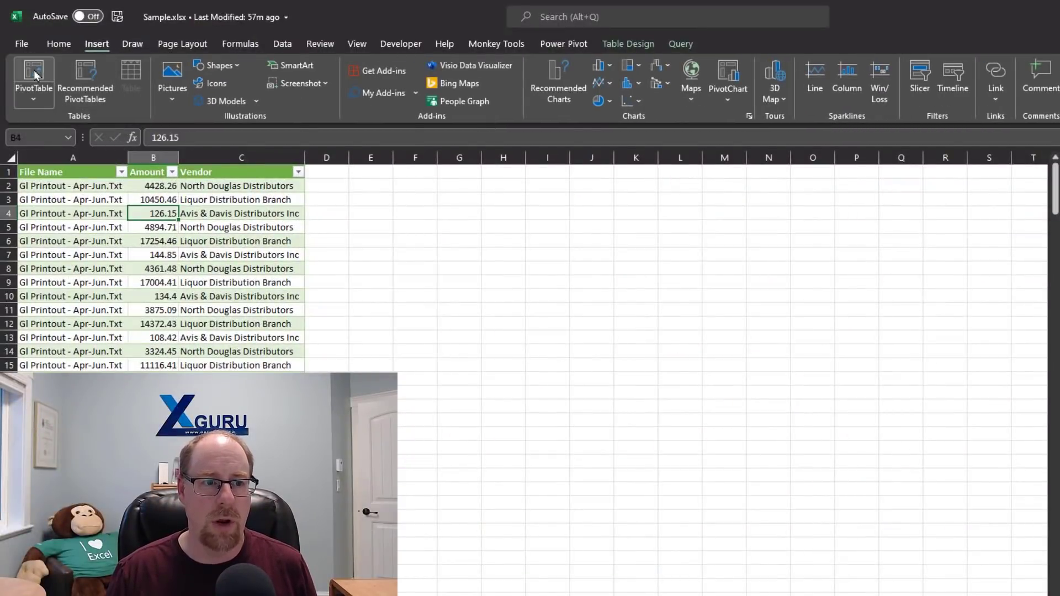
pyautogui.click(33, 78)
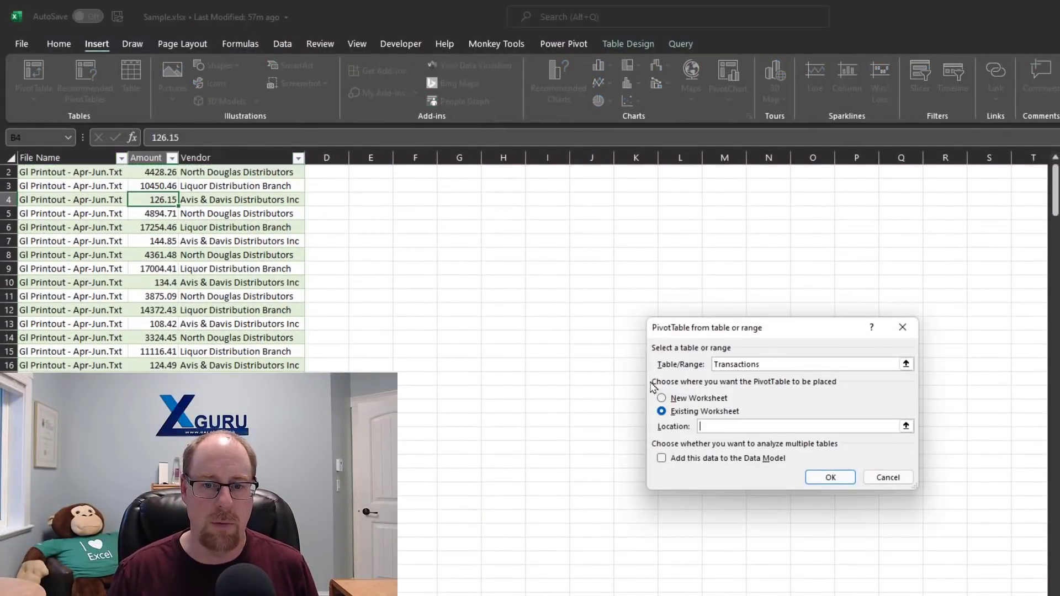
pyautogui.click(829, 477)
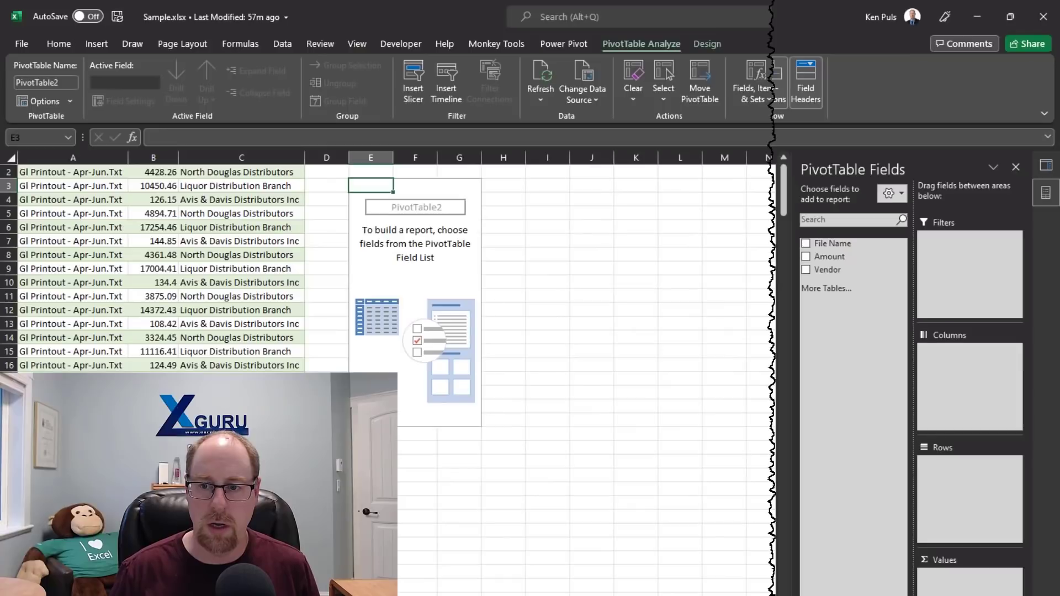
pyautogui.click(806, 243)
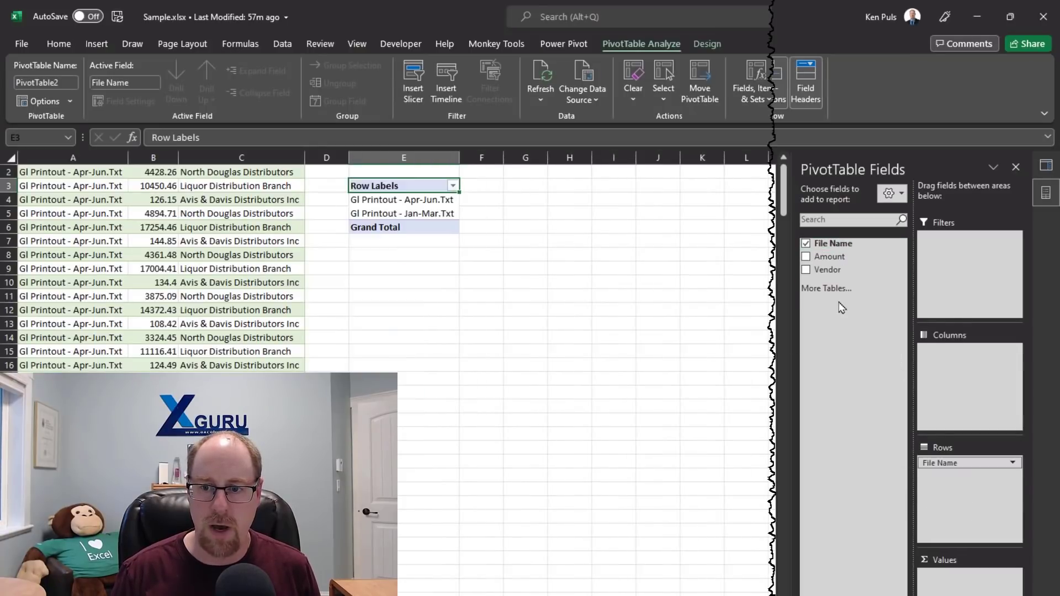
pyautogui.click(806, 256)
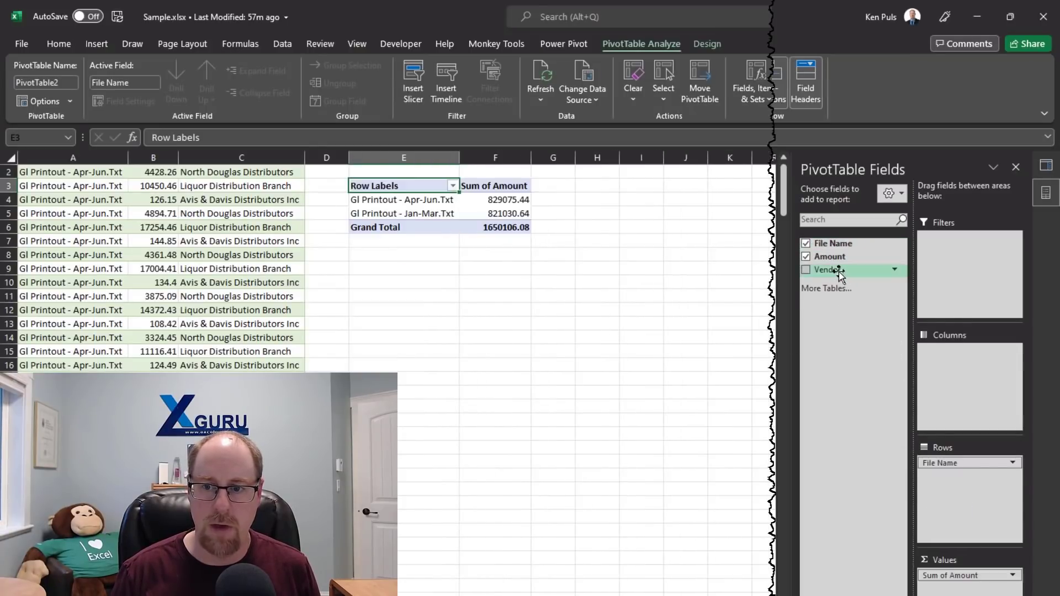
pyautogui.click(805, 269)
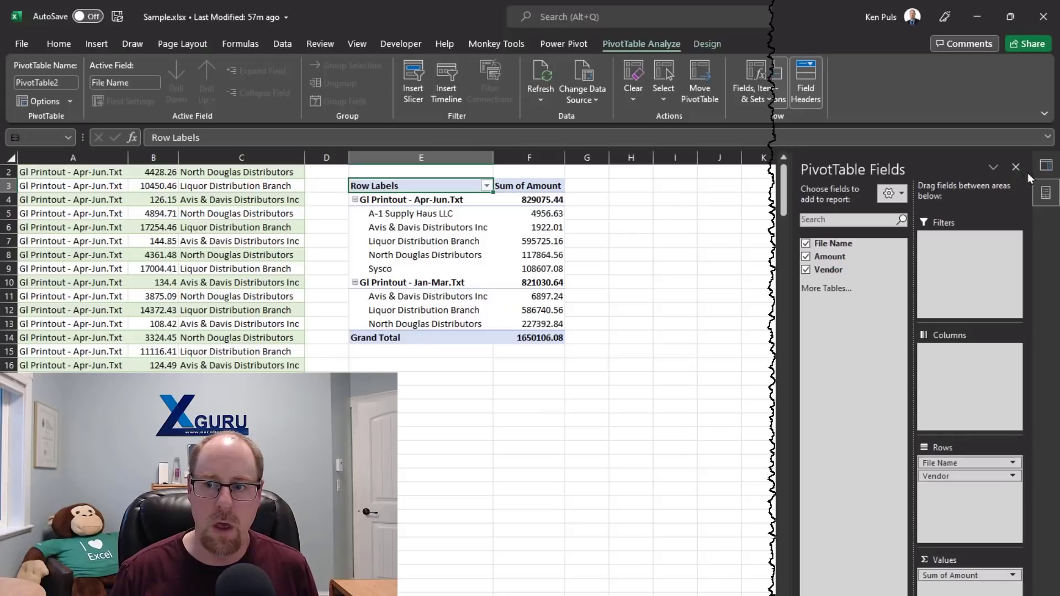
# Refresh All so the query loads 354 rows and the pivot includes Jul-Sep (2881497.56).
pyautogui.click(1045, 164)
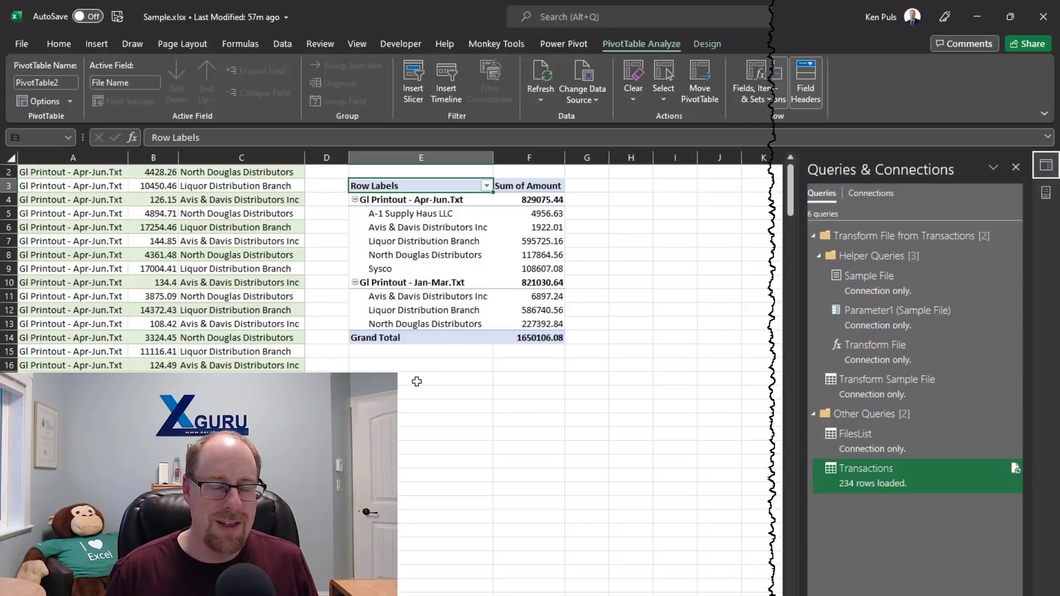
pyautogui.click(1014, 167)
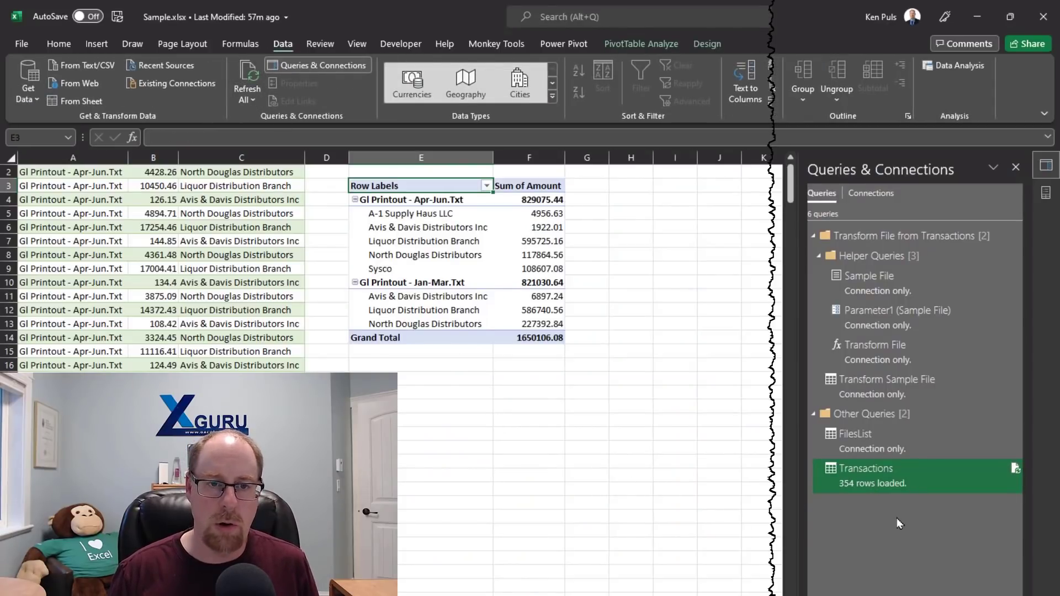
pyautogui.moveTo(280, 105)
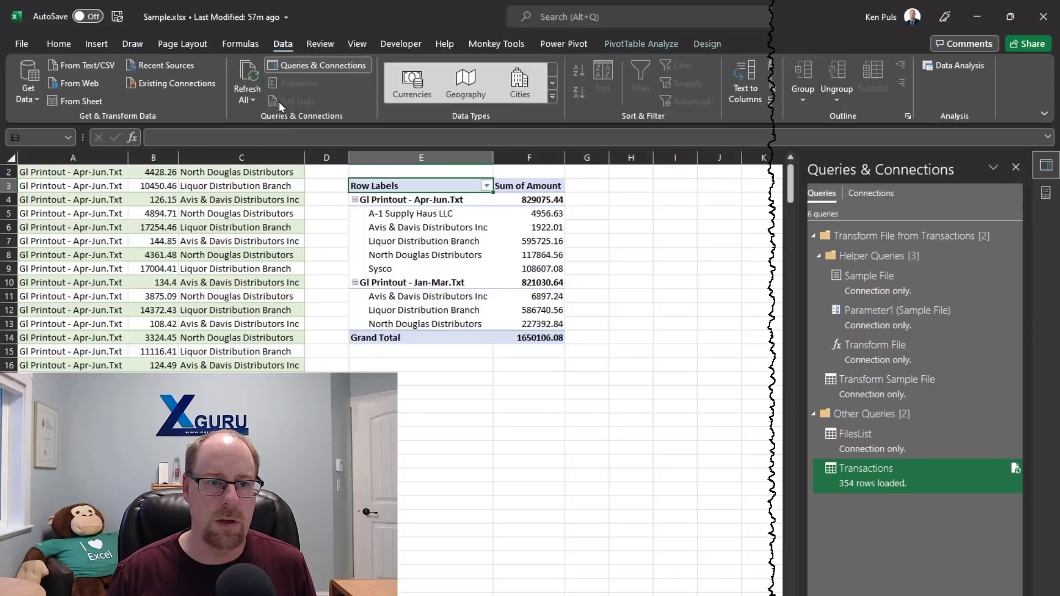
pyautogui.click(247, 84)
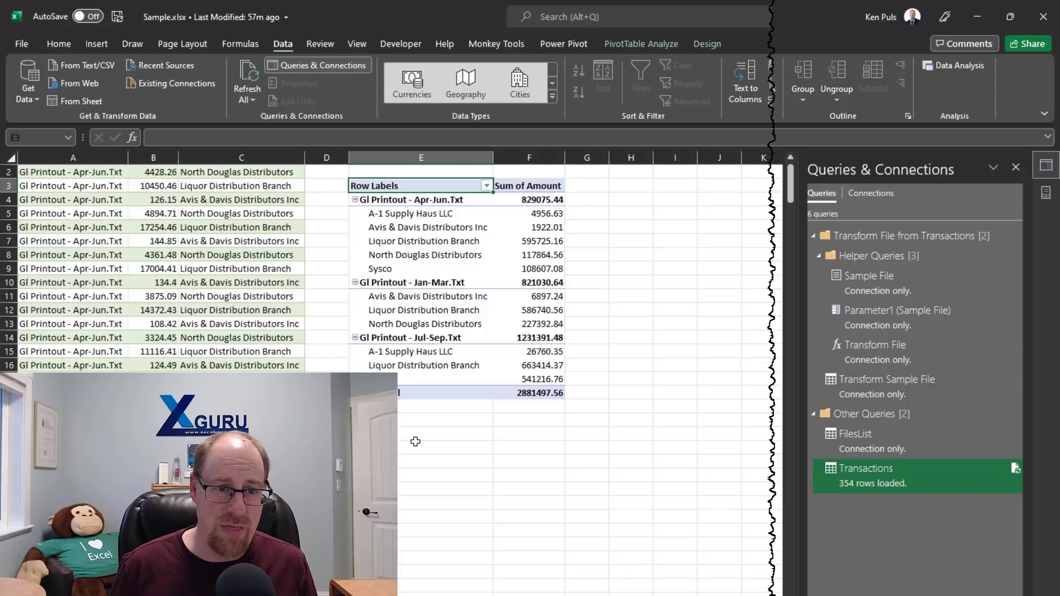
pyautogui.click(1014, 167)
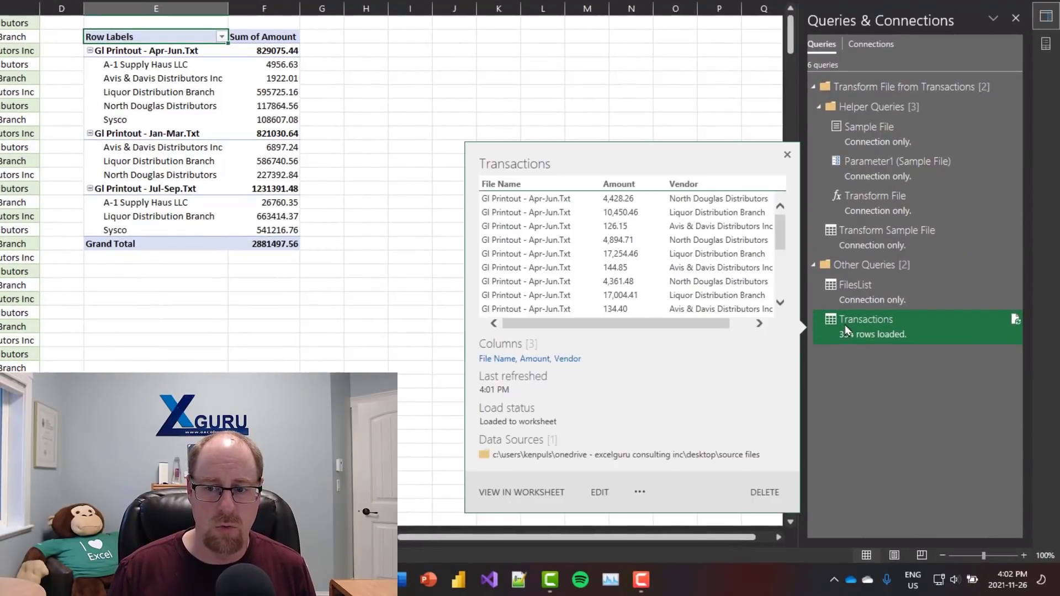
# Disable background refresh in the Transactions query's properties.
pyautogui.rightClick(865, 319)
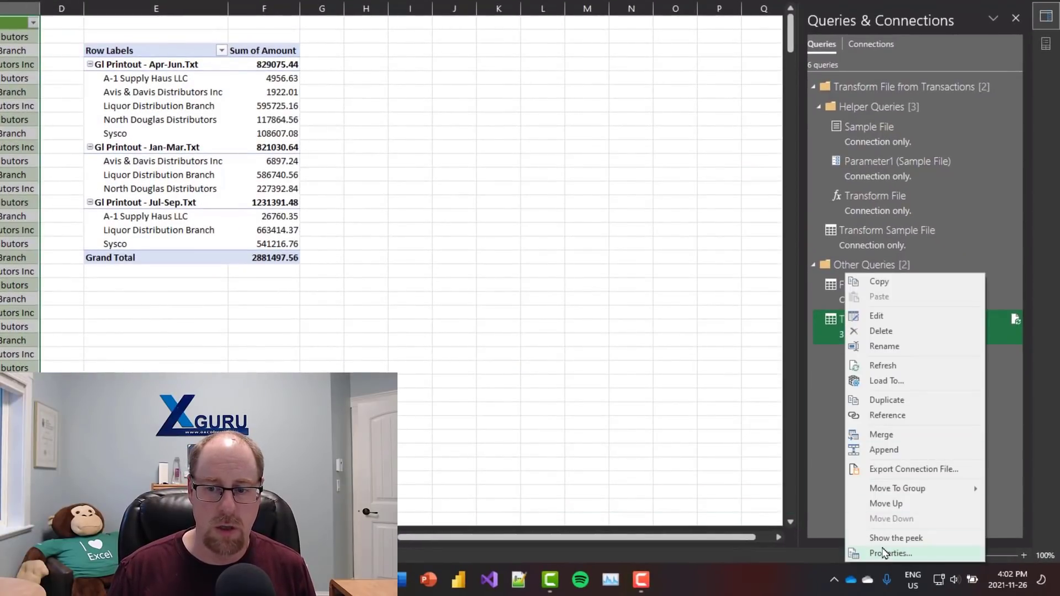
pyautogui.click(890, 553)
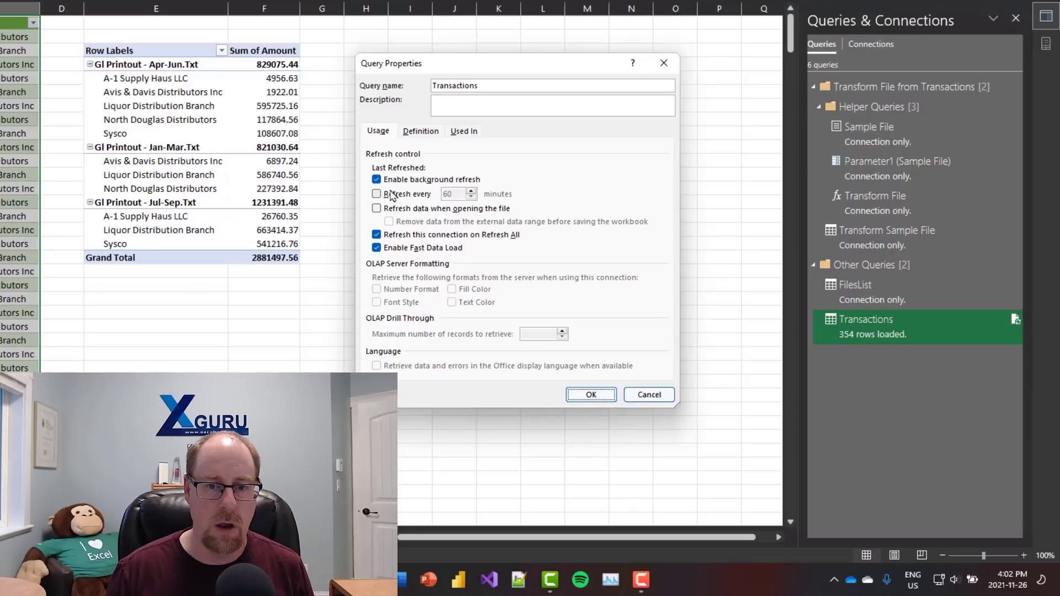
pyautogui.click(376, 179)
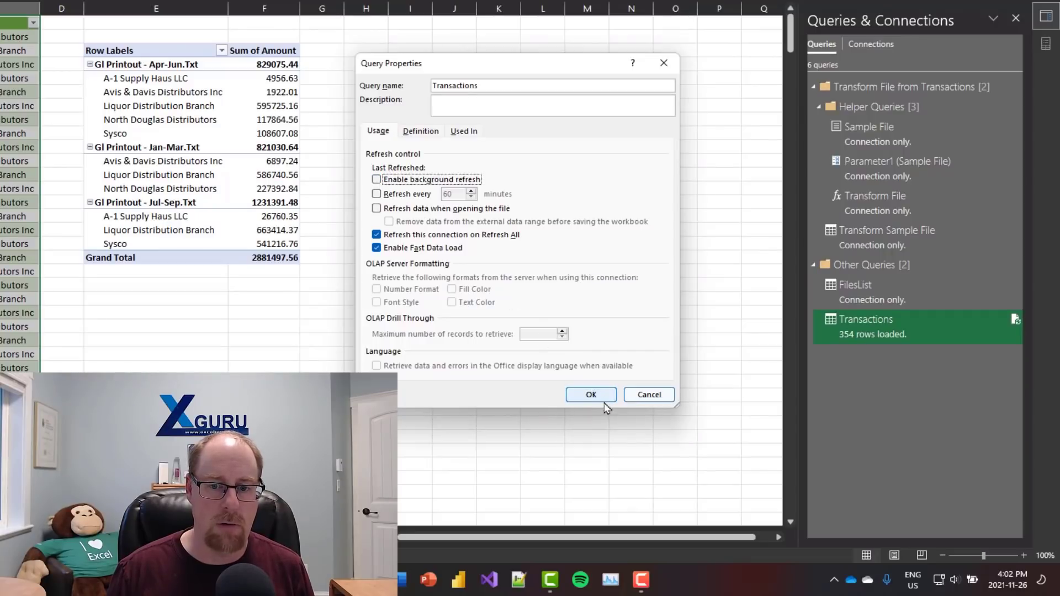
pyautogui.click(590, 394)
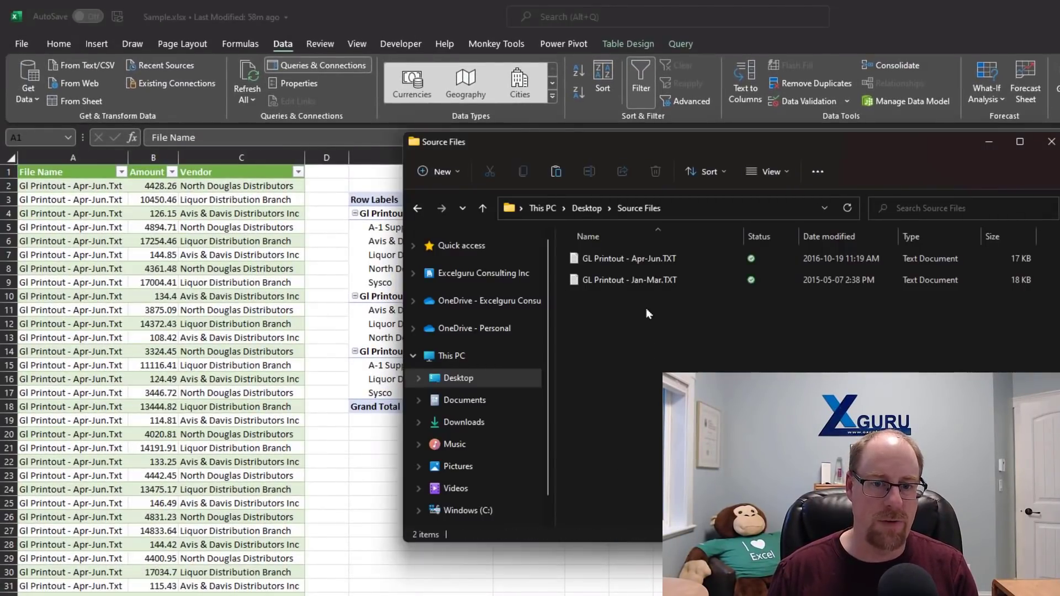
# Return to the Excel workbook and run Refresh All.
pyautogui.click(1048, 142)
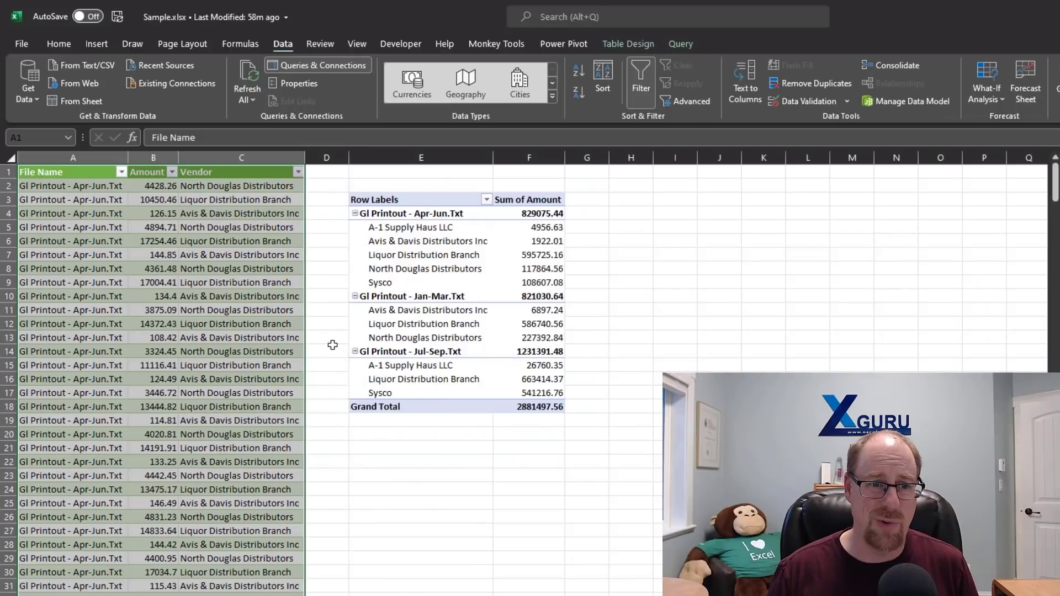
pyautogui.click(246, 74)
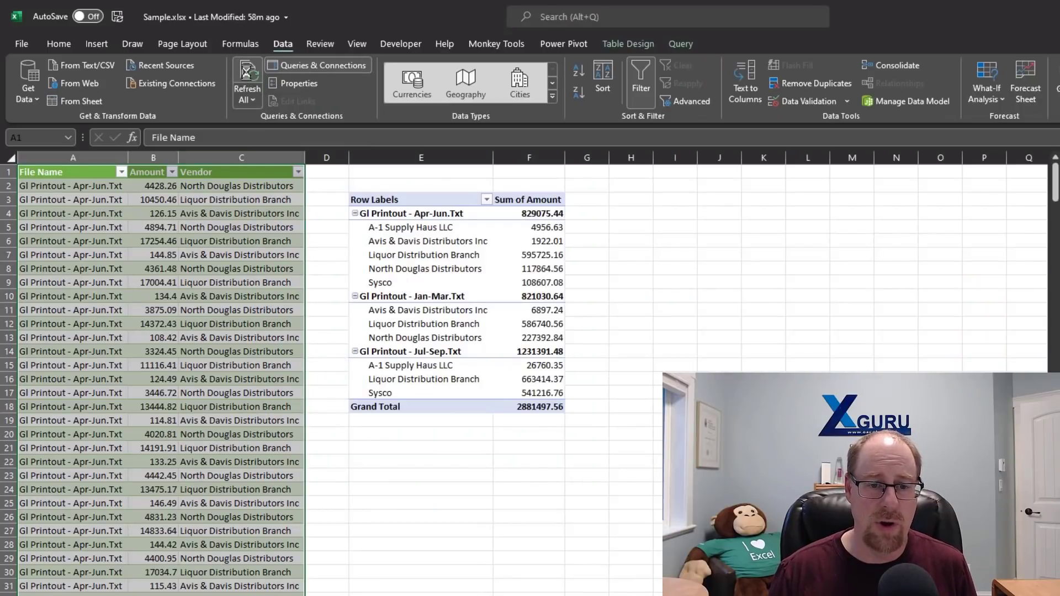